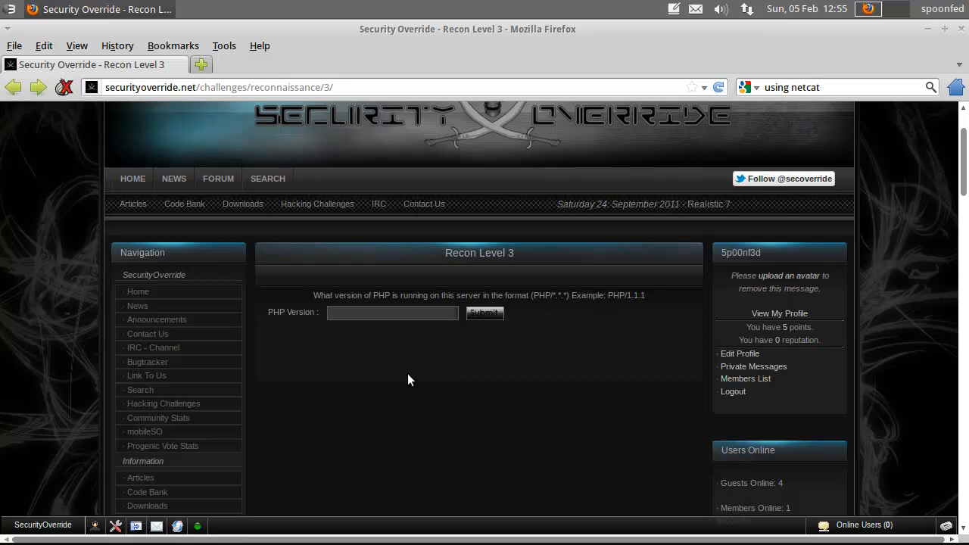
Search installed add-ons for "header" to find Live HTTP headers 0.17
click(224, 46)
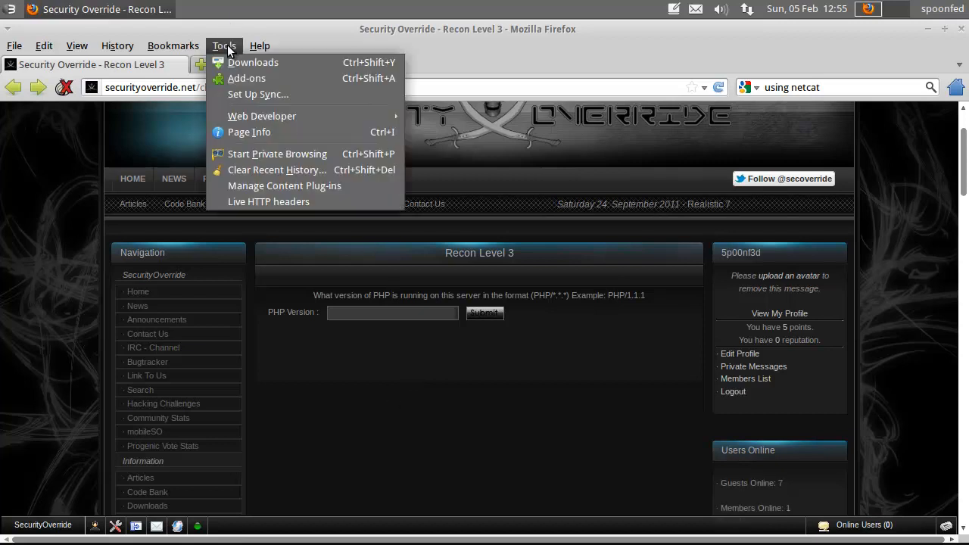
click(246, 79)
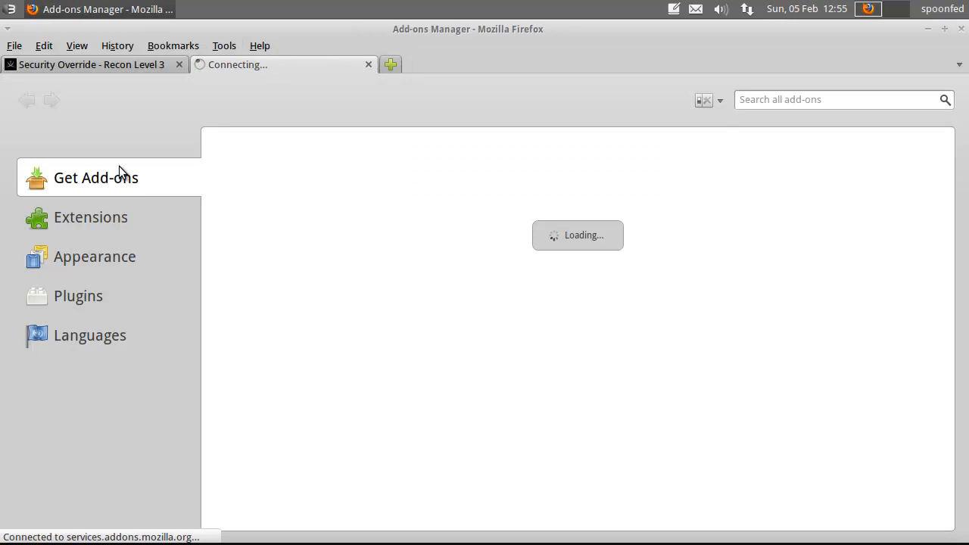
mouse_move(702, 178)
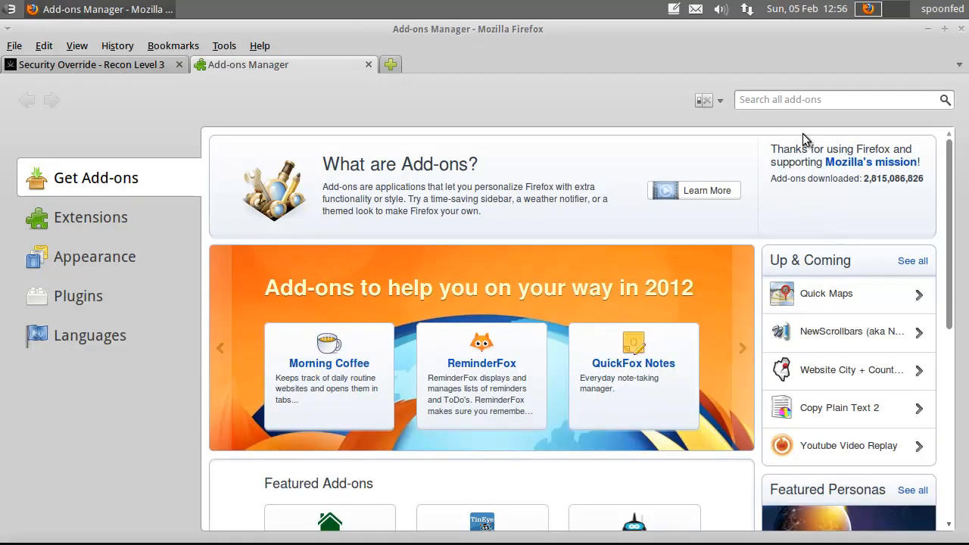
text(header)
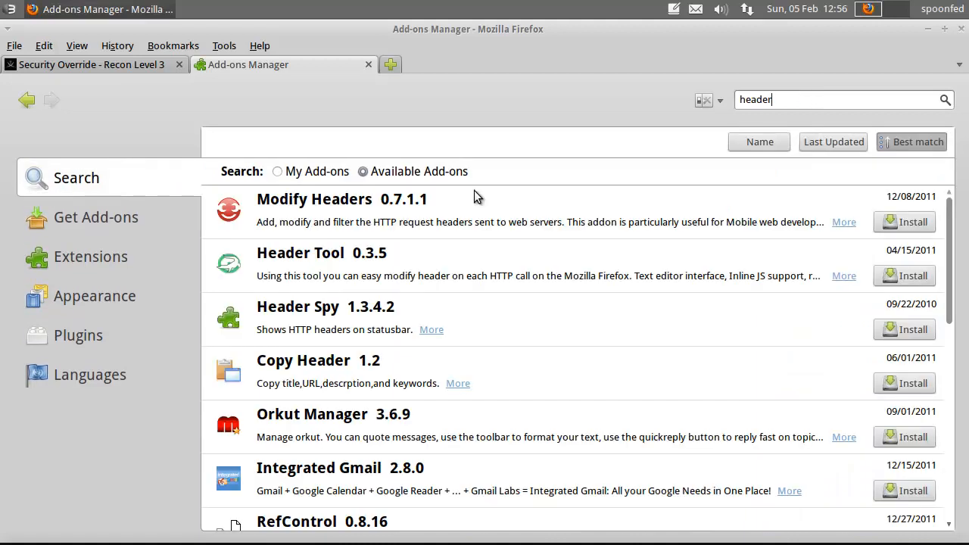
mouse_move(296, 188)
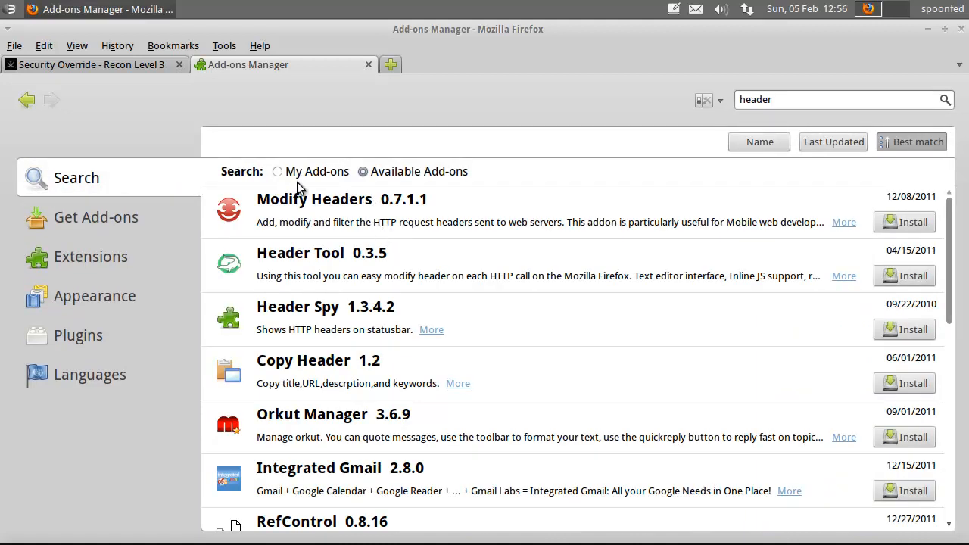
click(277, 172)
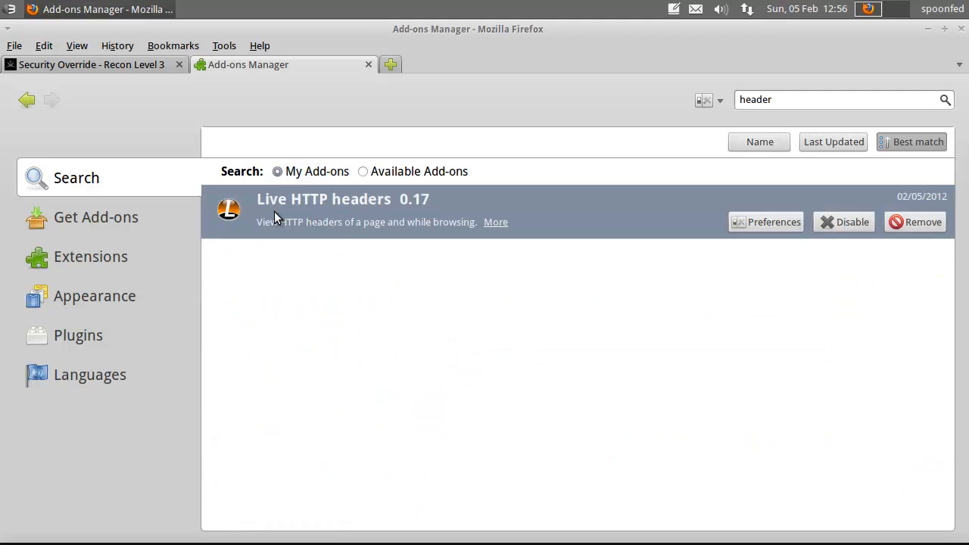
mouse_move(445, 209)
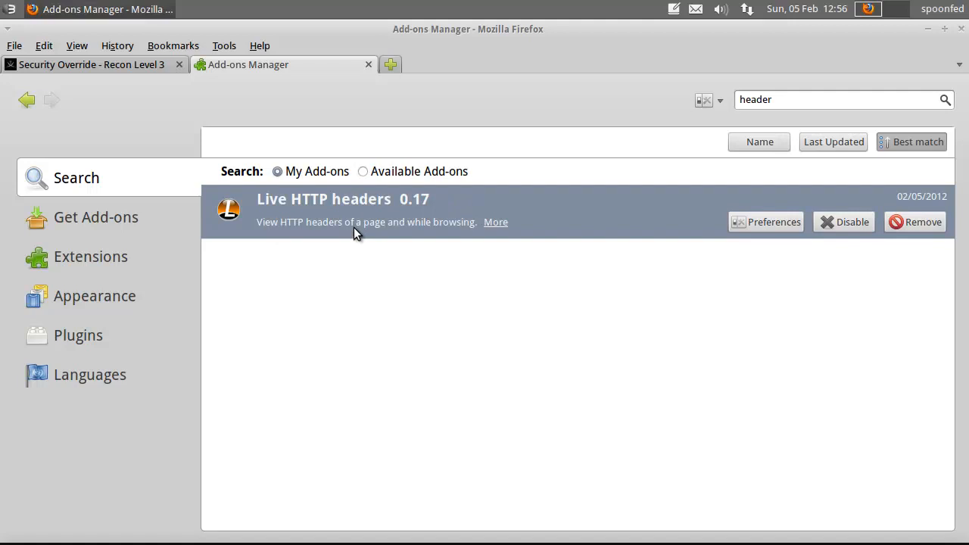
mouse_move(454, 174)
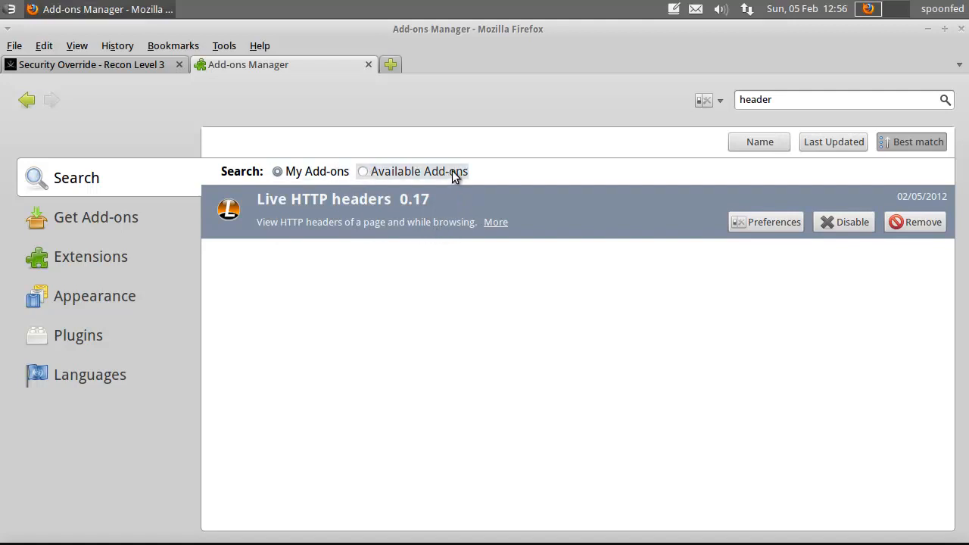
Return to the Recon Level 3 tab and launch the Live HTTP headers viewer
click(91, 64)
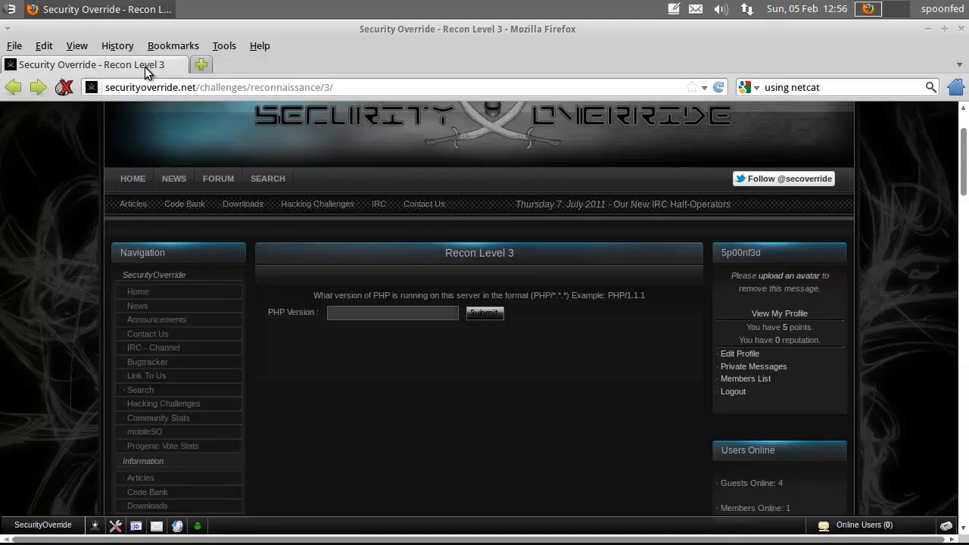
click(224, 45)
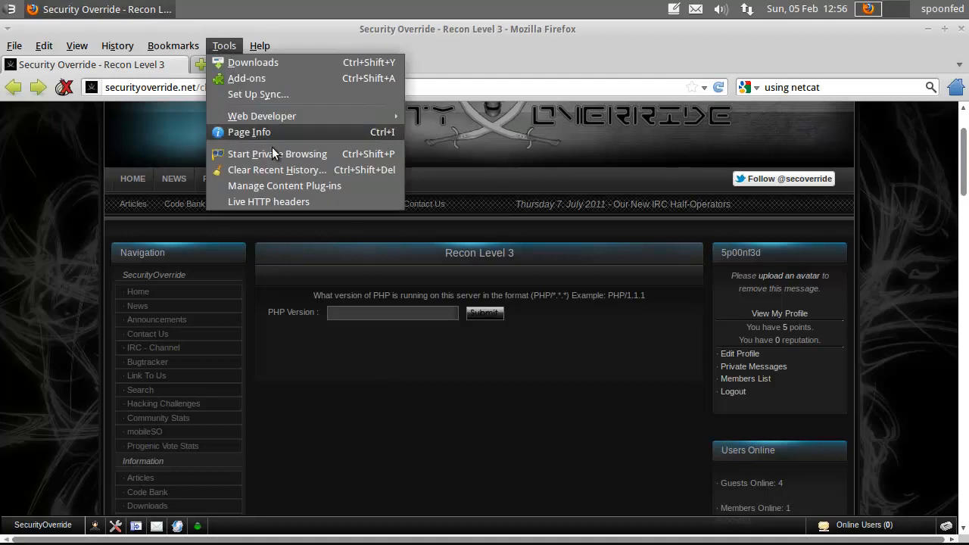
click(267, 201)
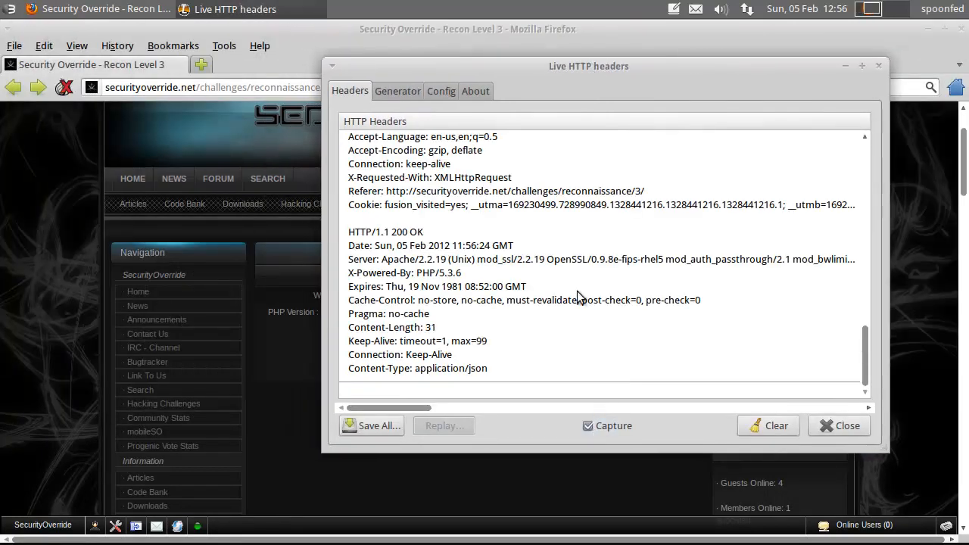
mouse_move(451, 249)
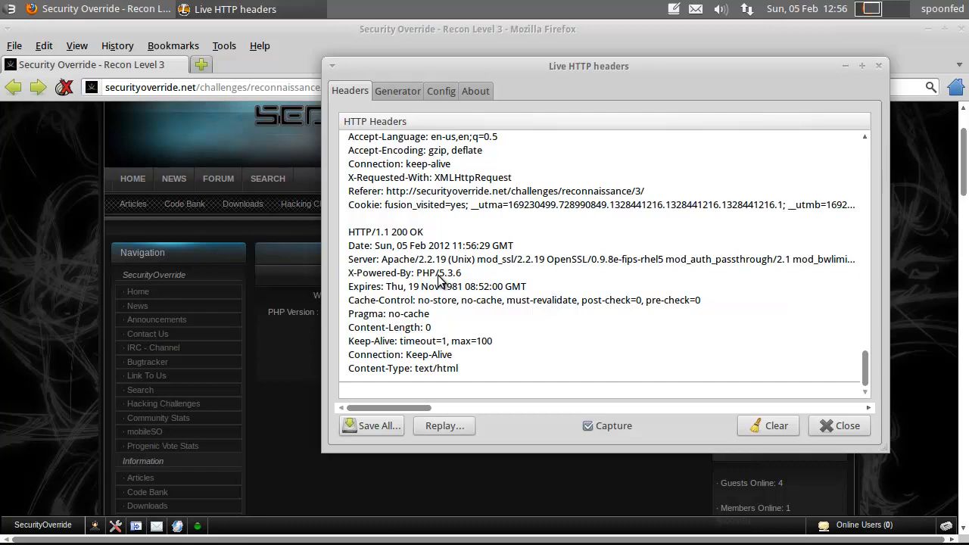
mouse_move(457, 284)
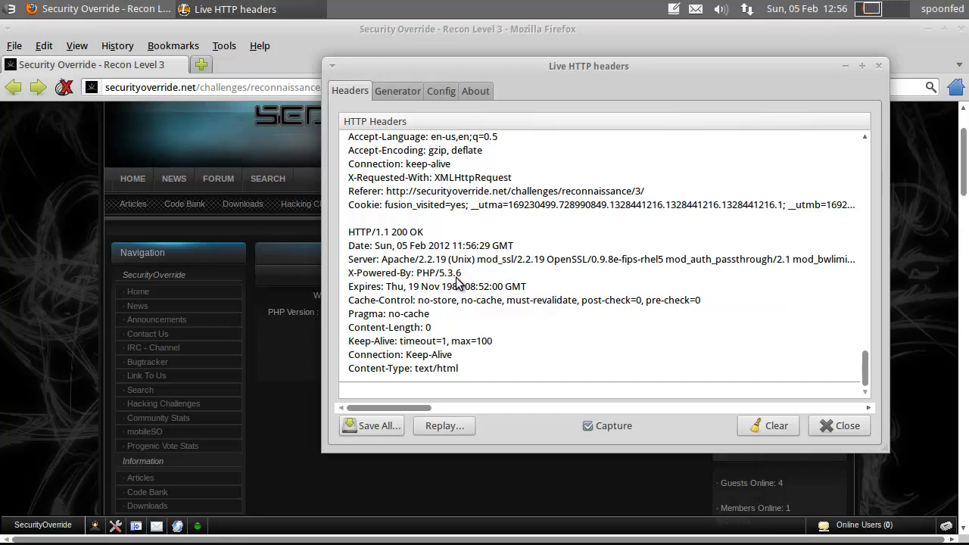
mouse_move(477, 265)
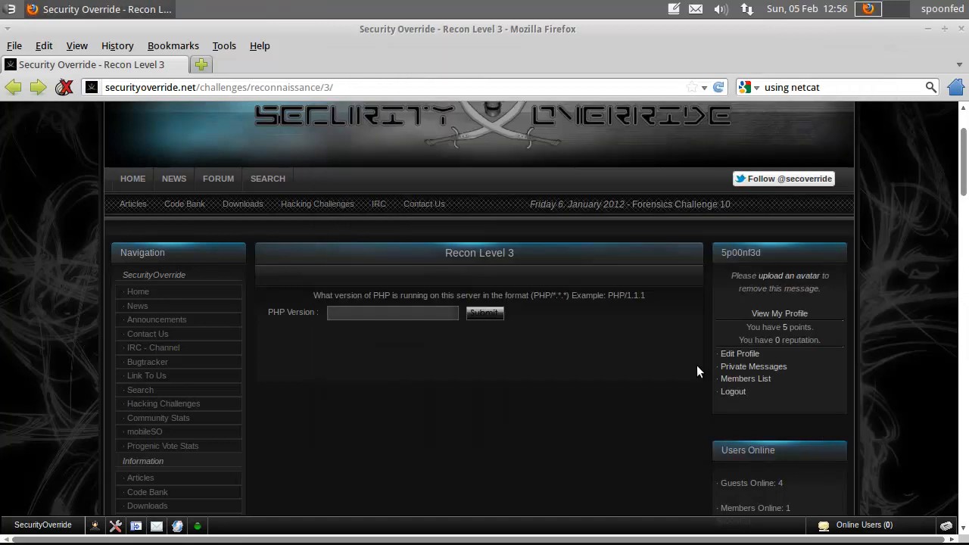
mouse_move(218, 18)
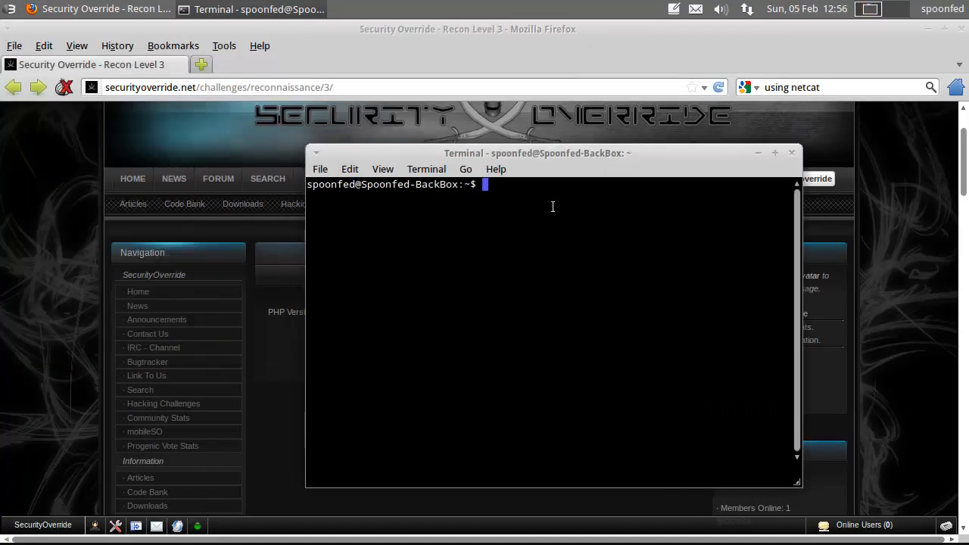
Run nc securityoverride.net 80 in the terminal
drag(535, 153, 493, 169)
text(nc)
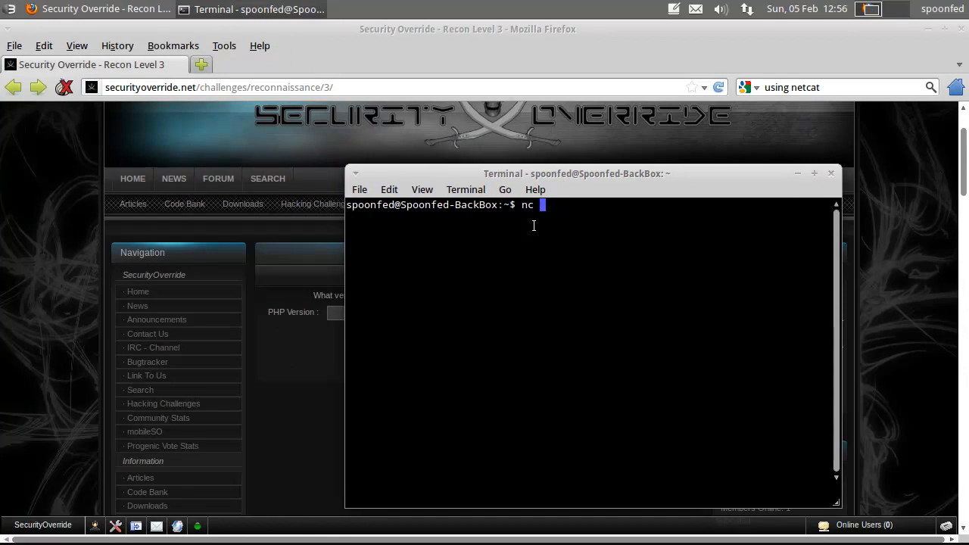
text(sec)
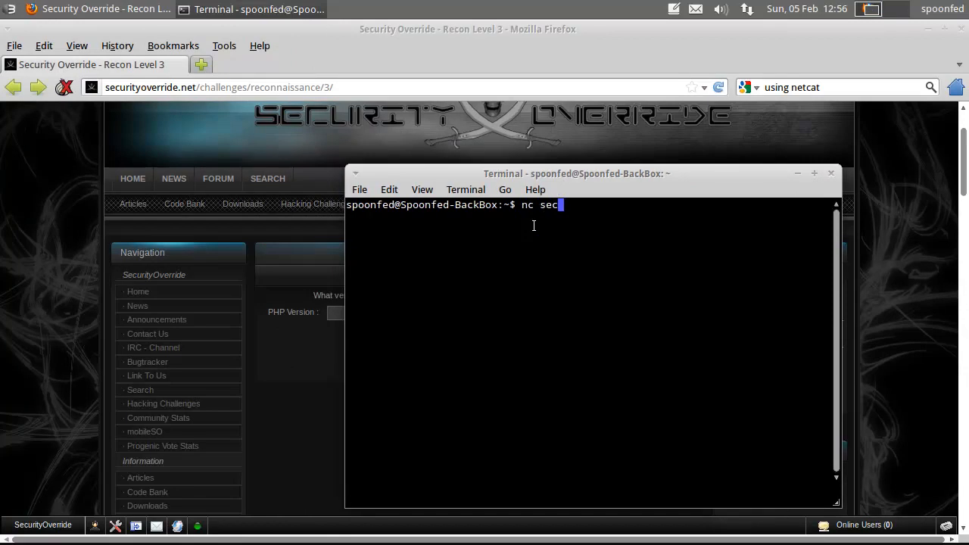
text(urityoe)
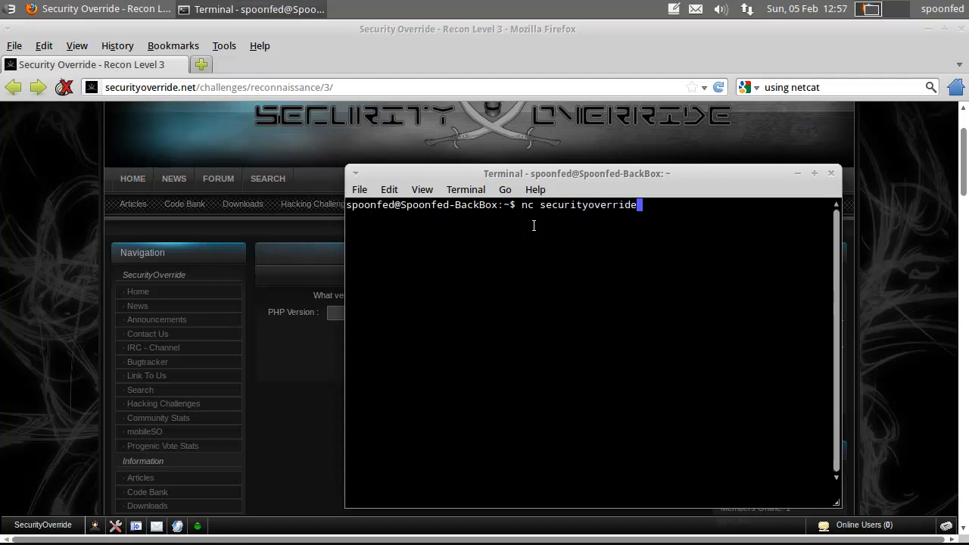
text(.net)
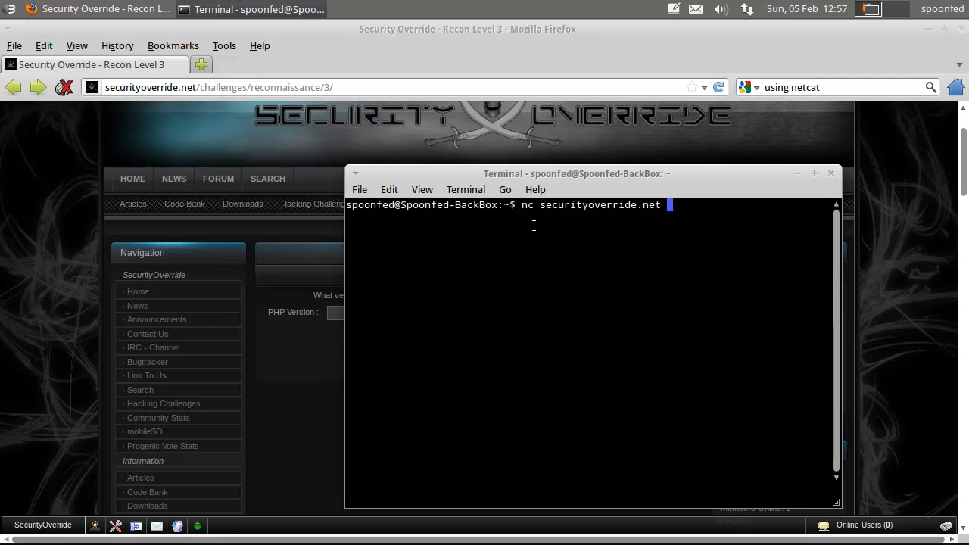
text(80)
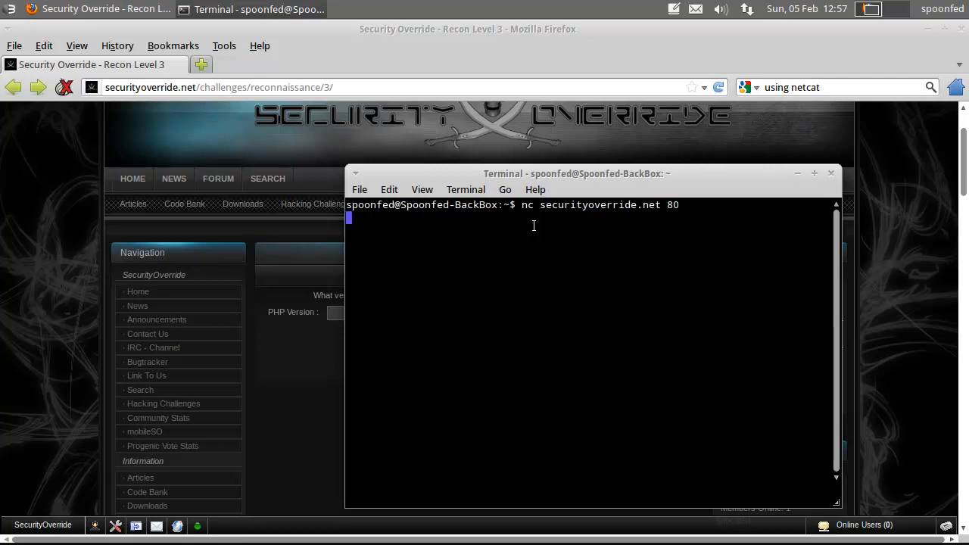
Write the request lines GET / HTTP/1.1 and Host: securityoverride.net
text(GET /)
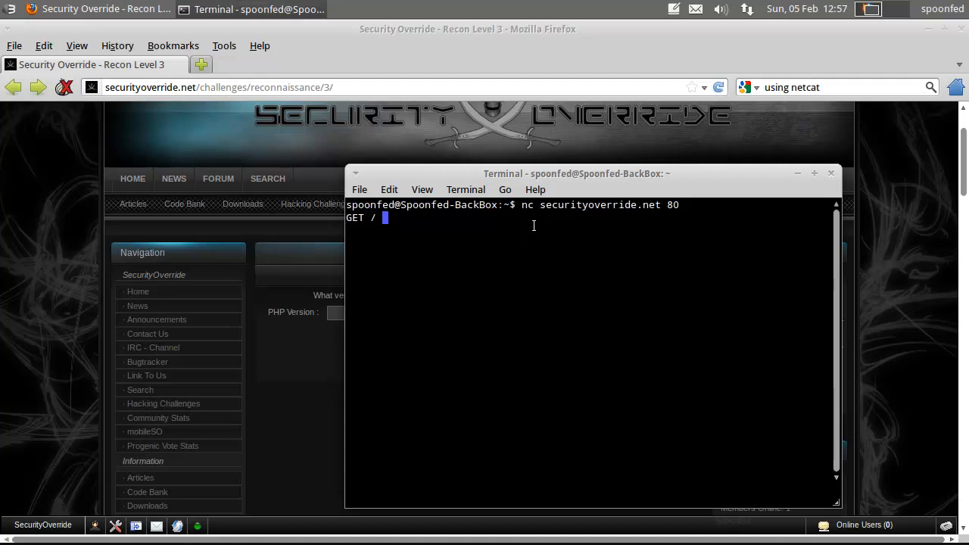
text(HTTP)
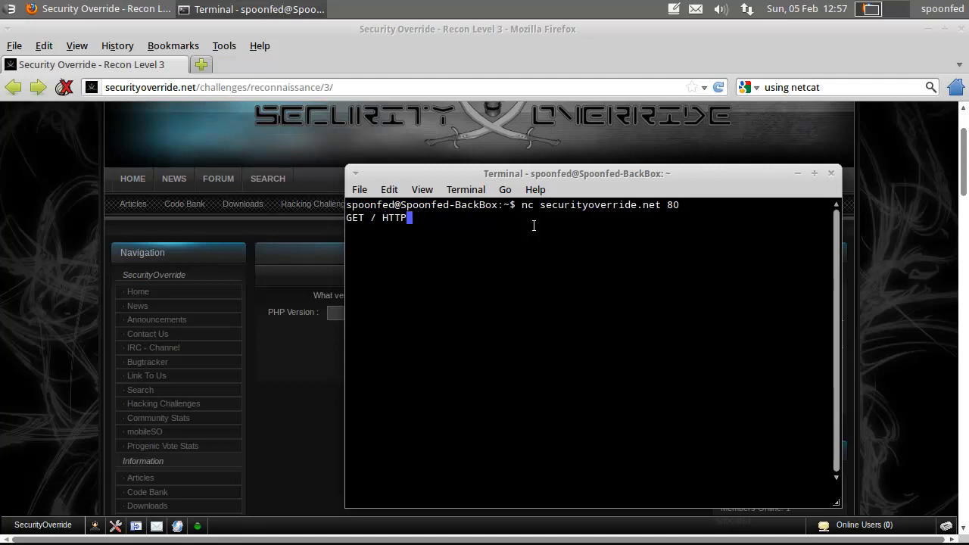
text(/1.1)
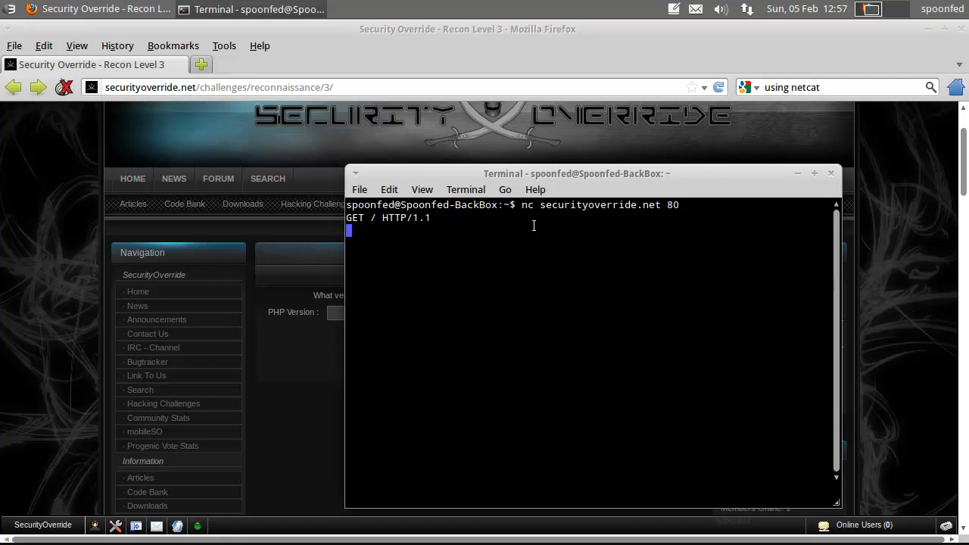
text(Host:)
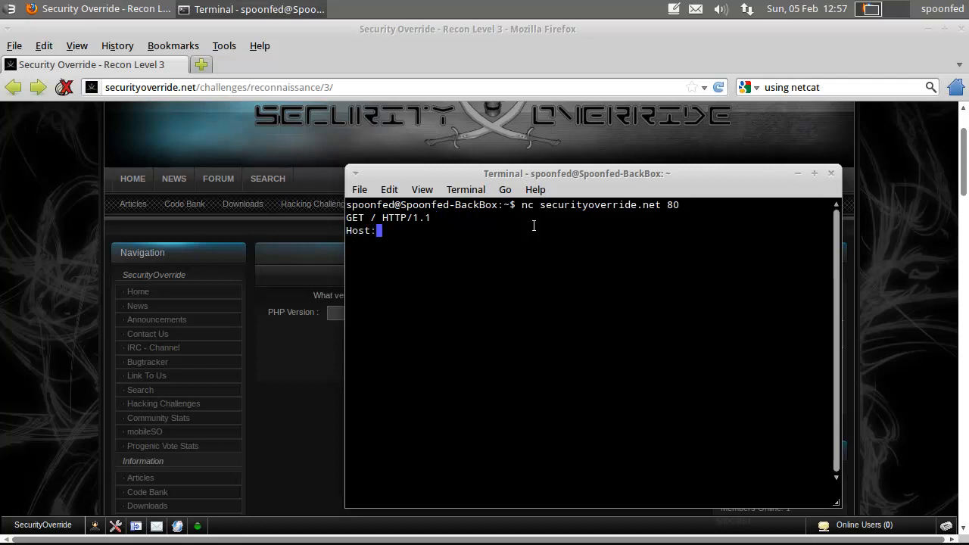
text(securityov)
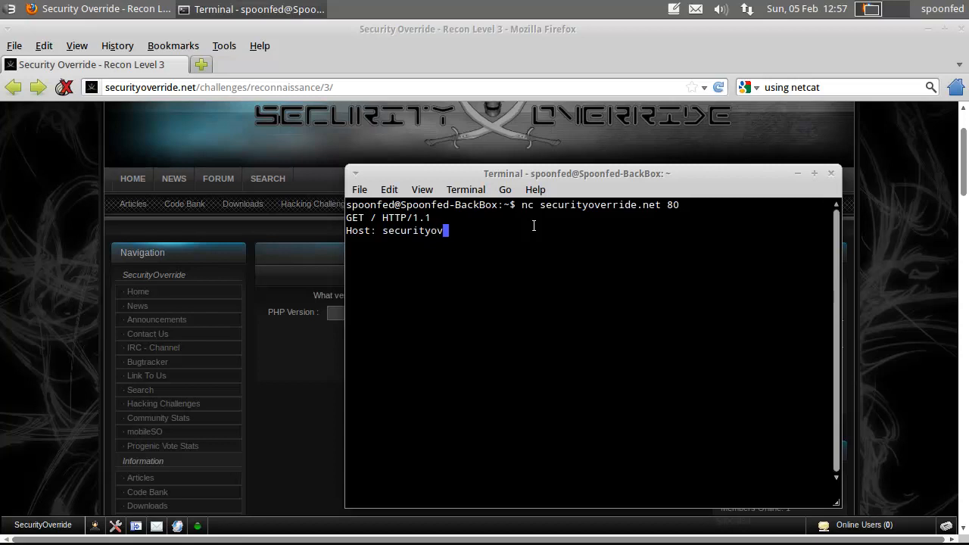
text(erride.net)
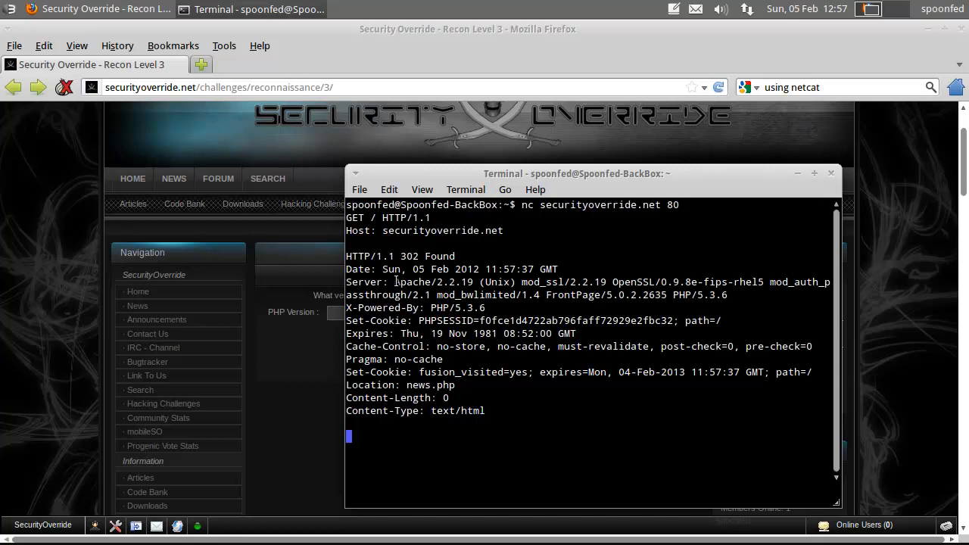
Select the X-Powered-By: PHP/5.3.6 header in the 302 response
drag(394, 281, 724, 294)
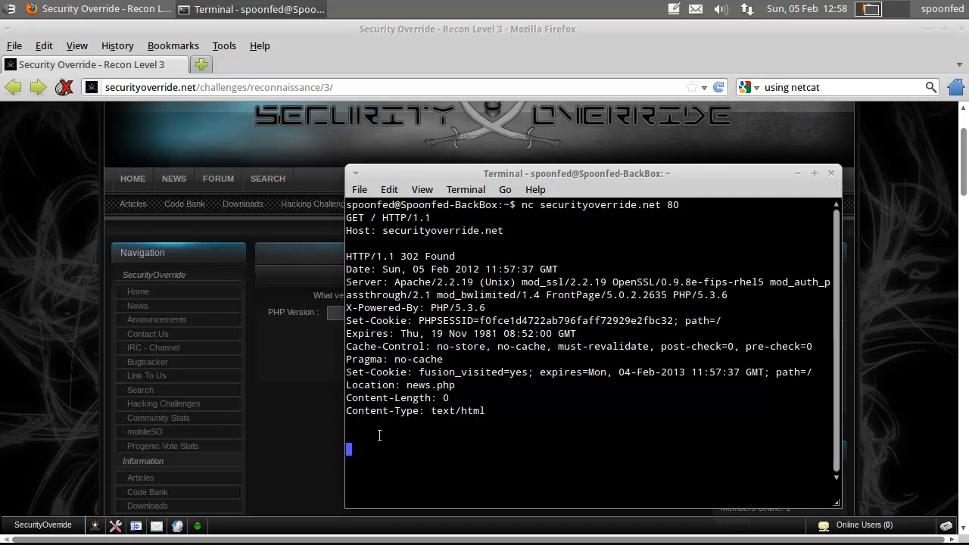
Stop netcat with Ctrl+C, leaving a stray <? info() typed at the prompt
key(ctrl+c)
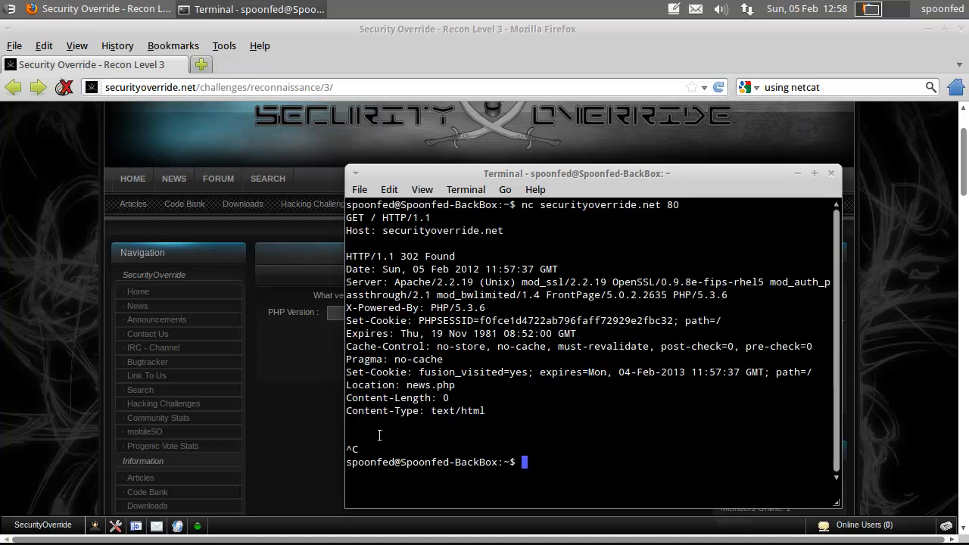
text(<?php phph)
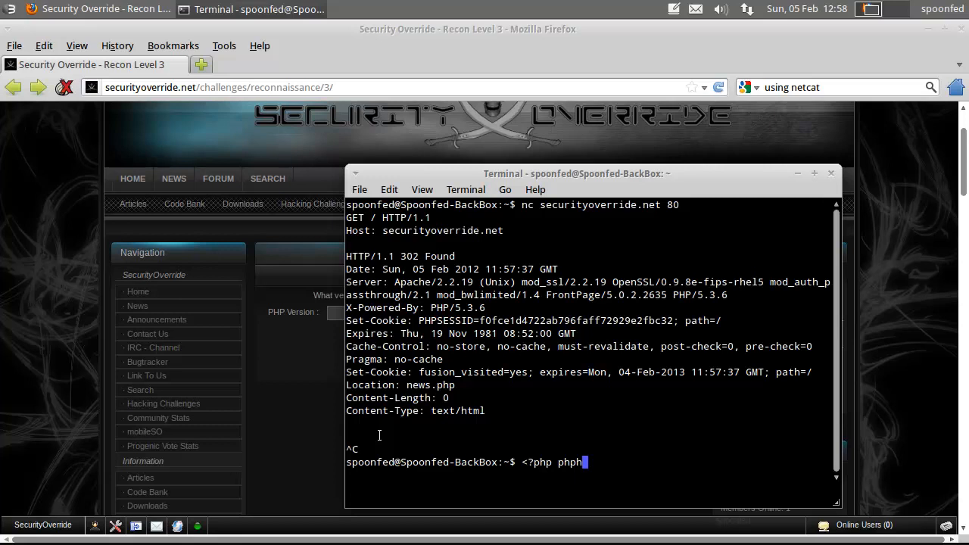
text(info())
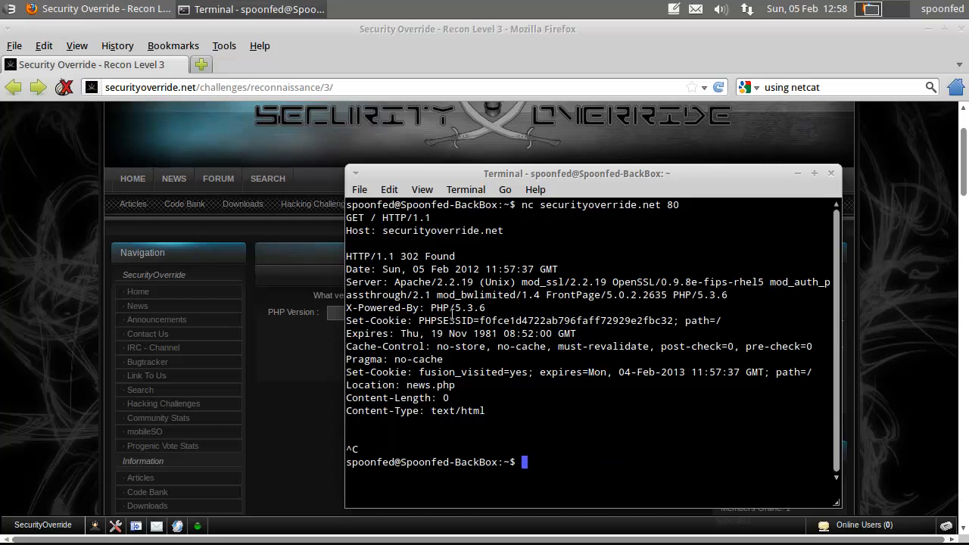
Submit PHP/5.3.6 in the PHP Version field to complete Recon Level 3
right_click(445, 307)
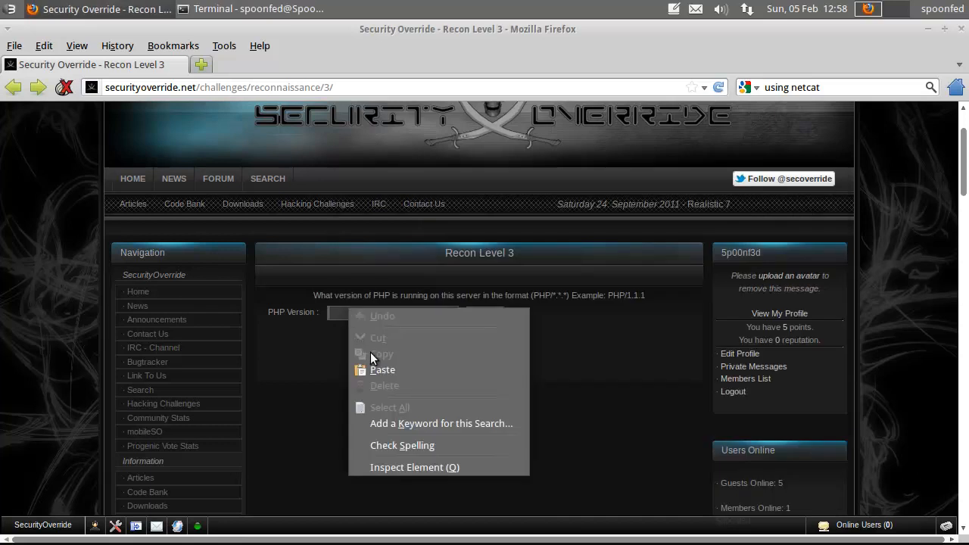
click(484, 312)
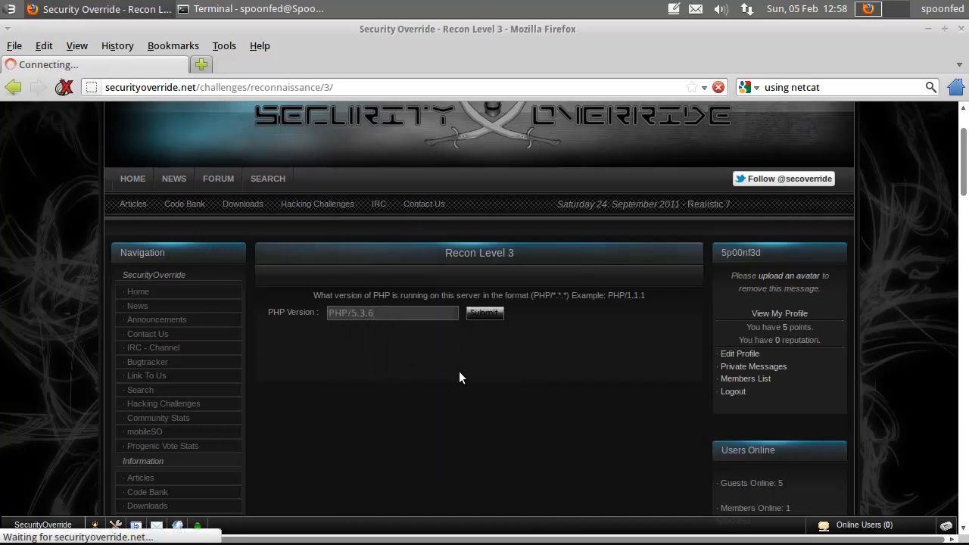
click(484, 312)
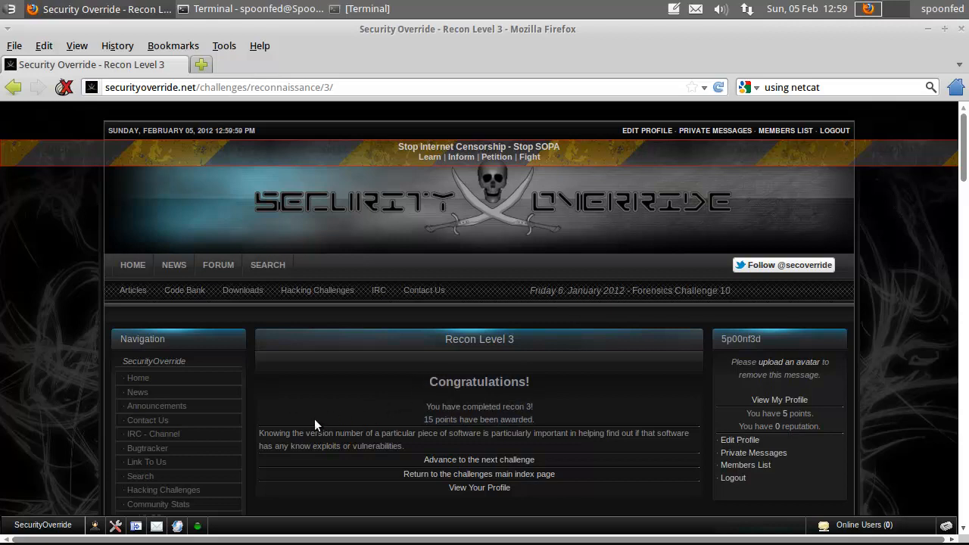
mouse_move(375, 424)
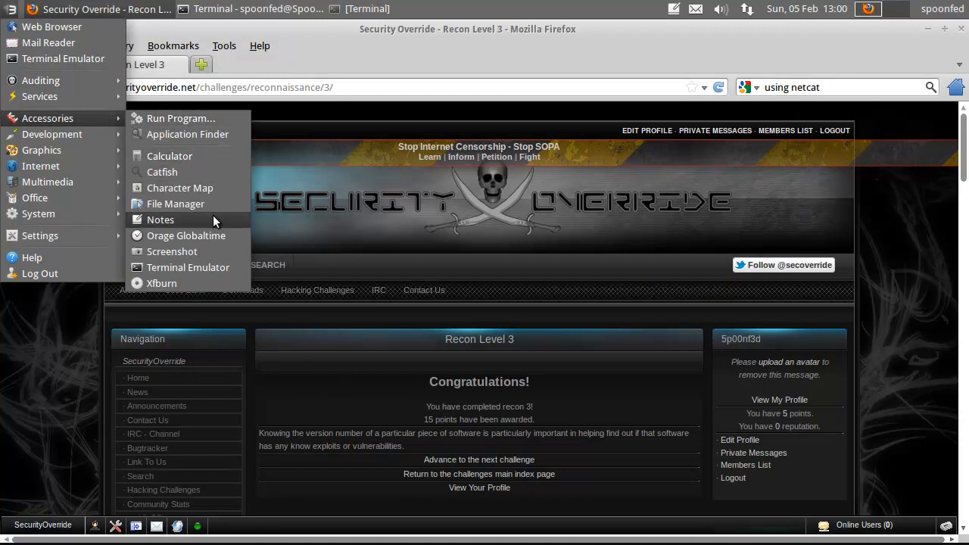
mouse_move(188, 251)
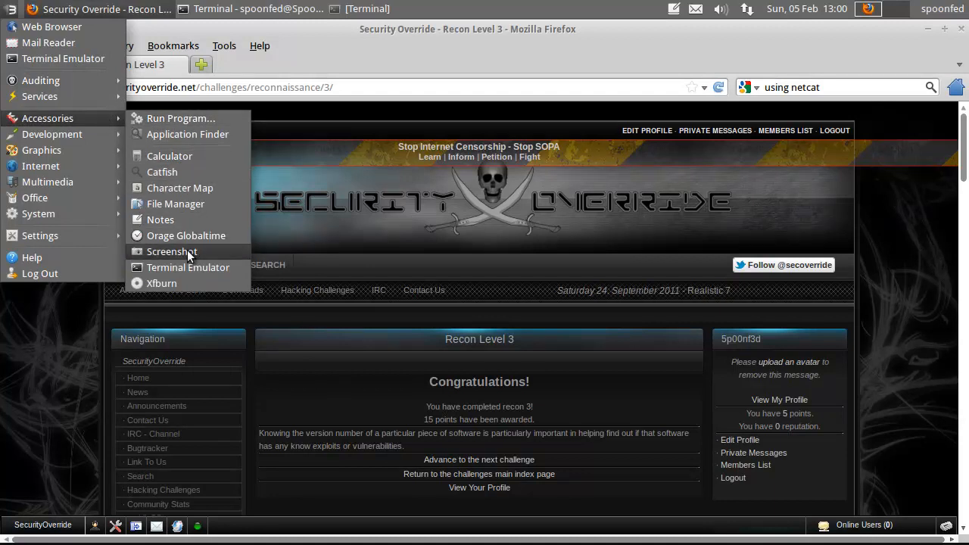
mouse_move(160, 220)
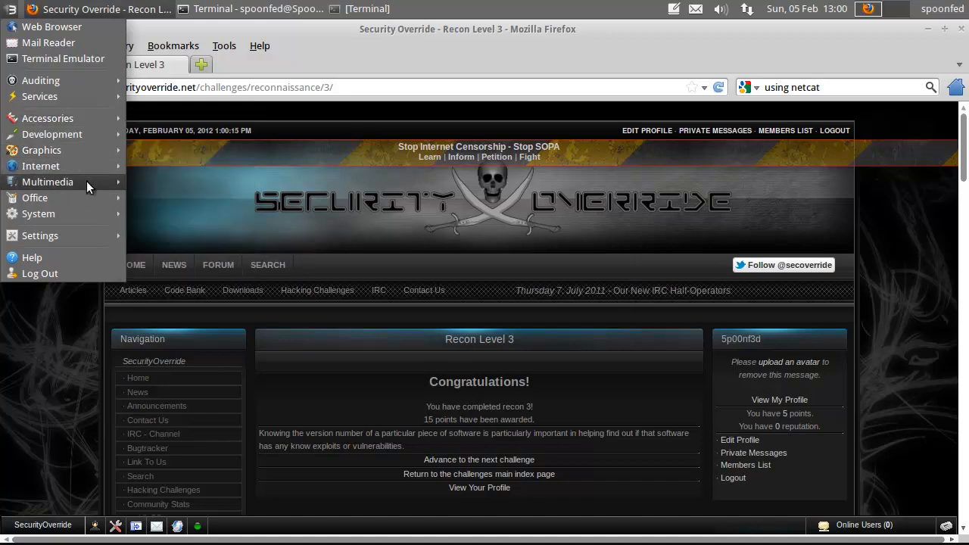
mouse_move(35, 196)
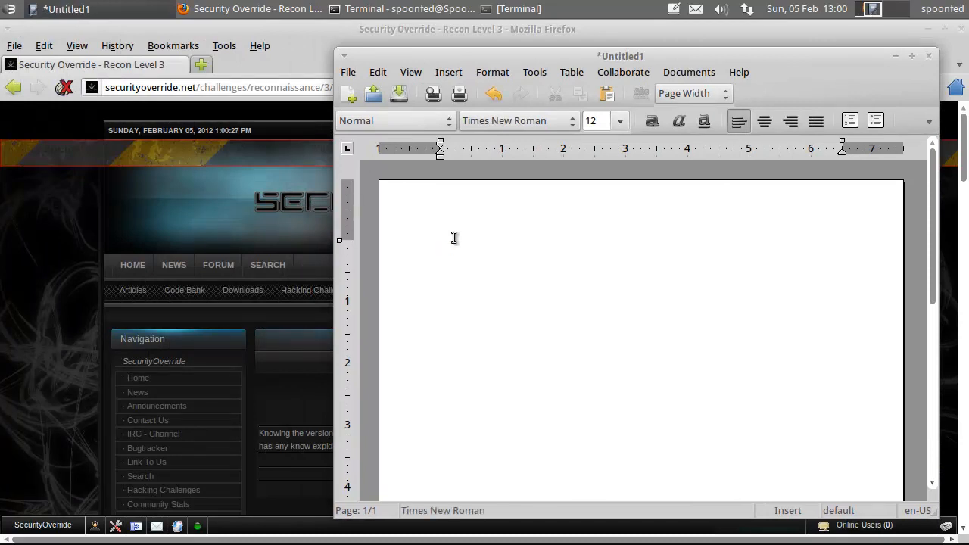
Write the heading Reconnaissance Securityoverride.net and an IP: line, then switch to Terminal
text(Reconna)
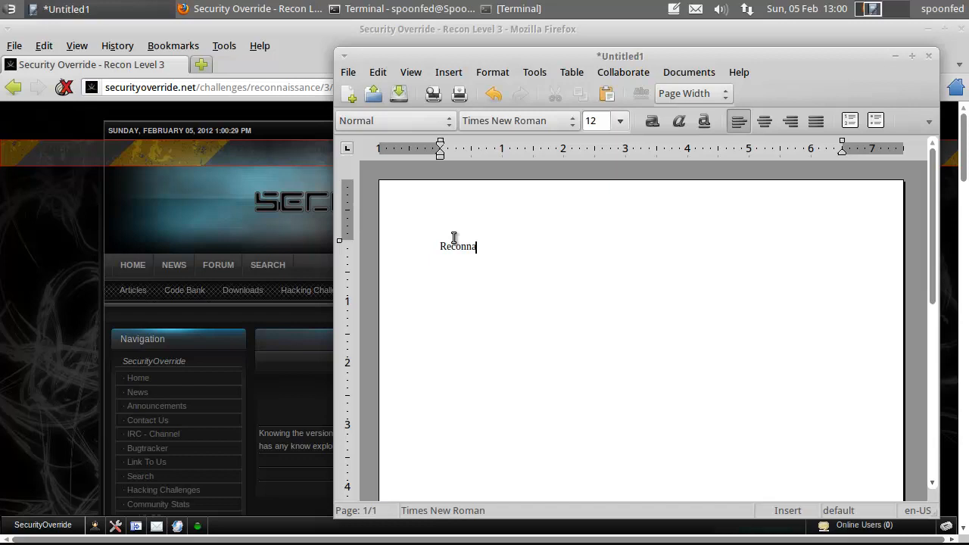
text(isa)
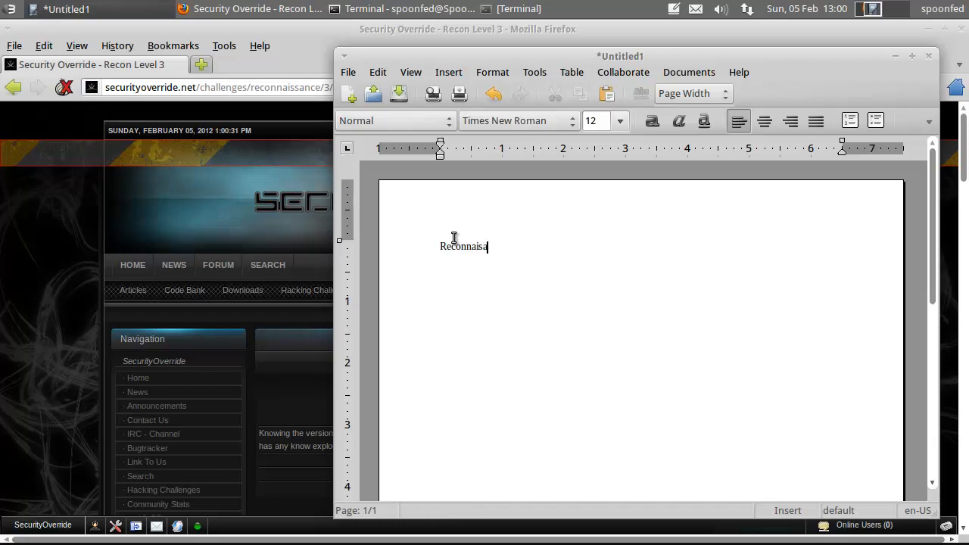
text(ssance Securit)
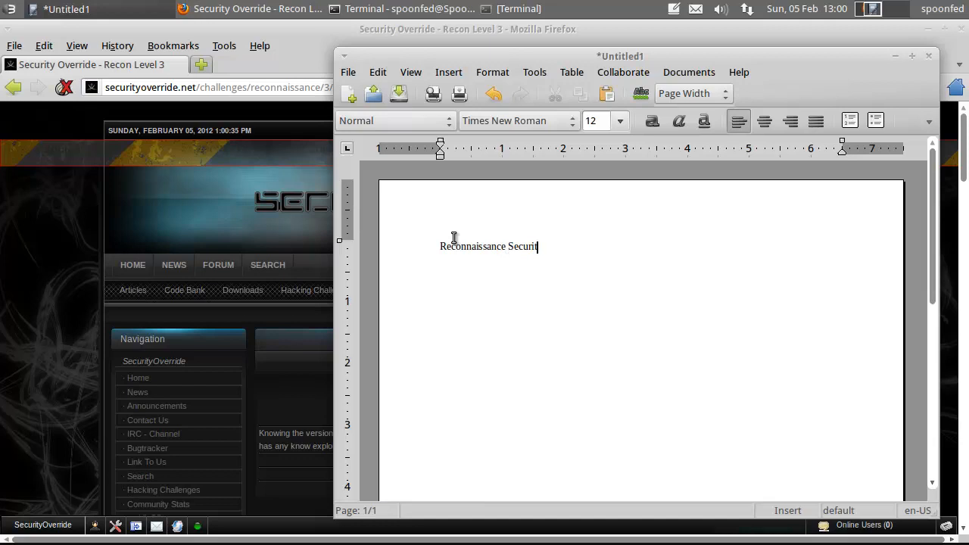
text(yov)
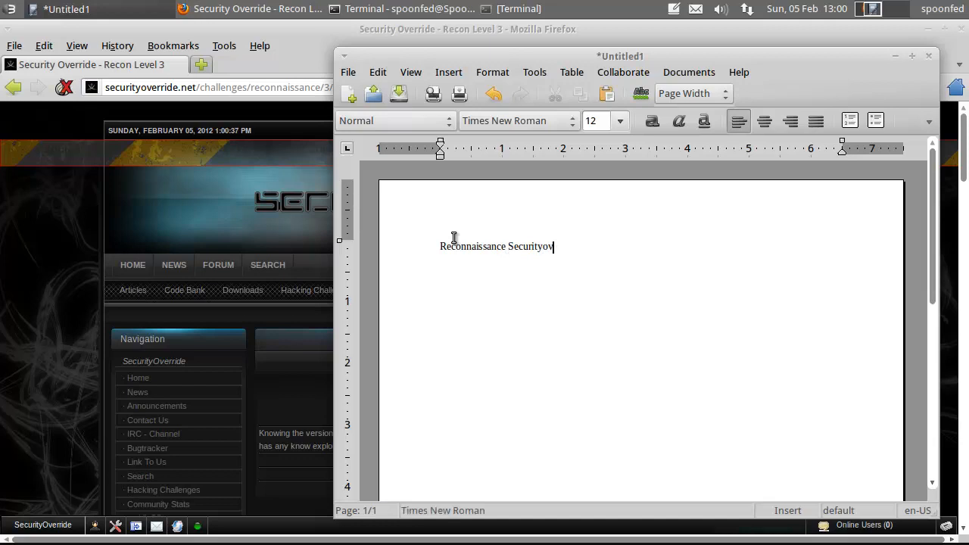
text(erride.)
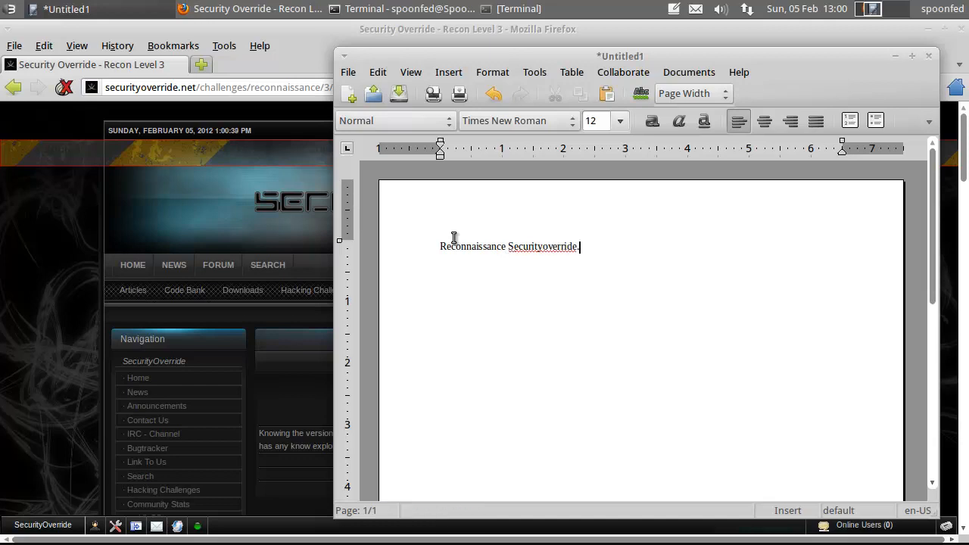
text(.net)
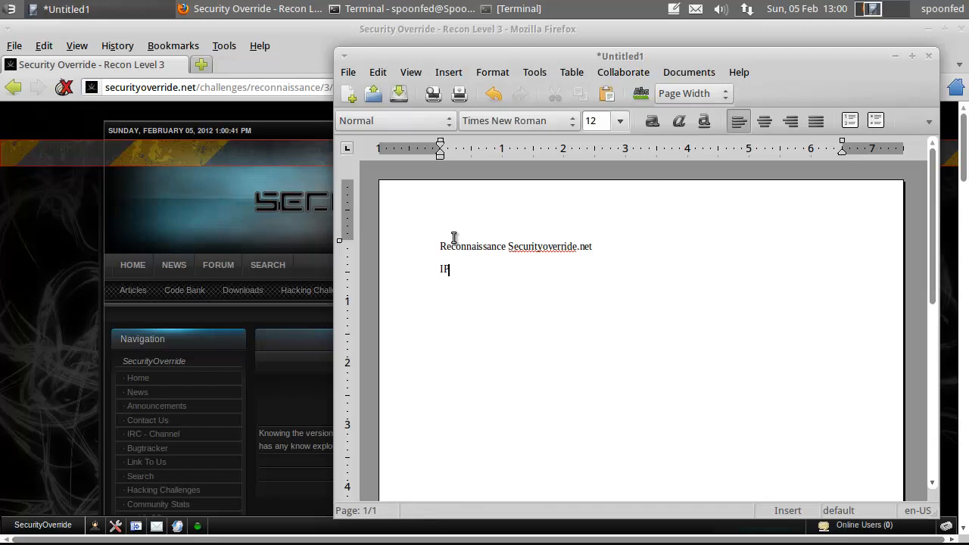
text(:)
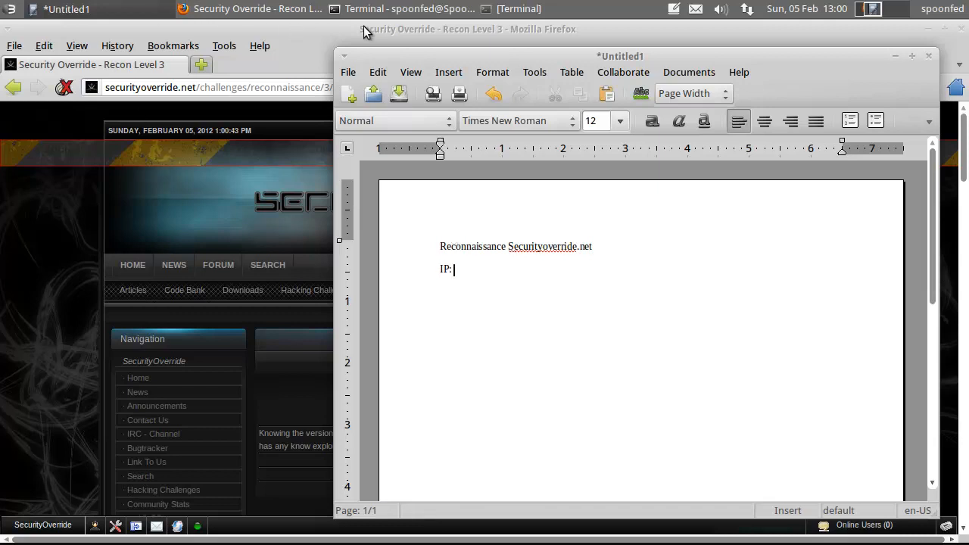
click(409, 9)
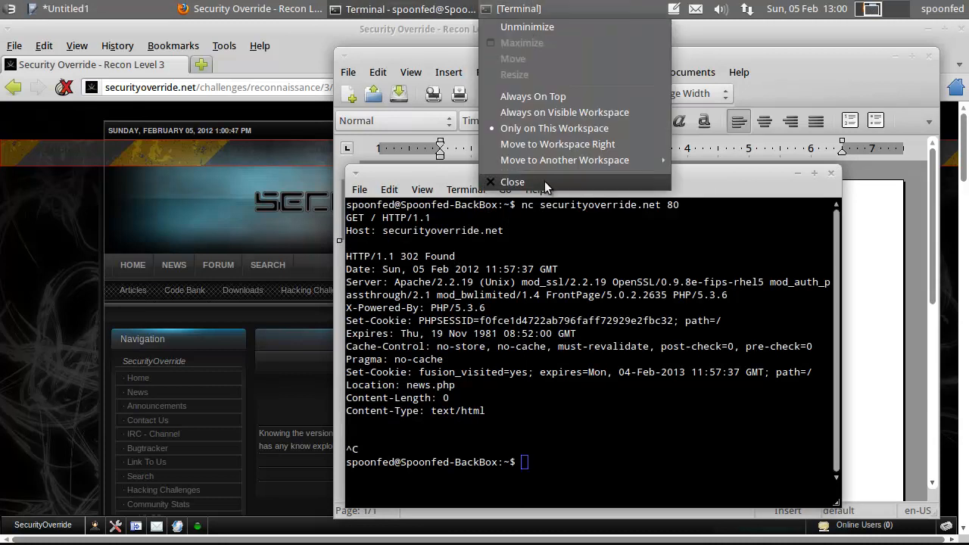
Ping securityoverride.net and select the resolved IP 206.214.216.120
text(pin)
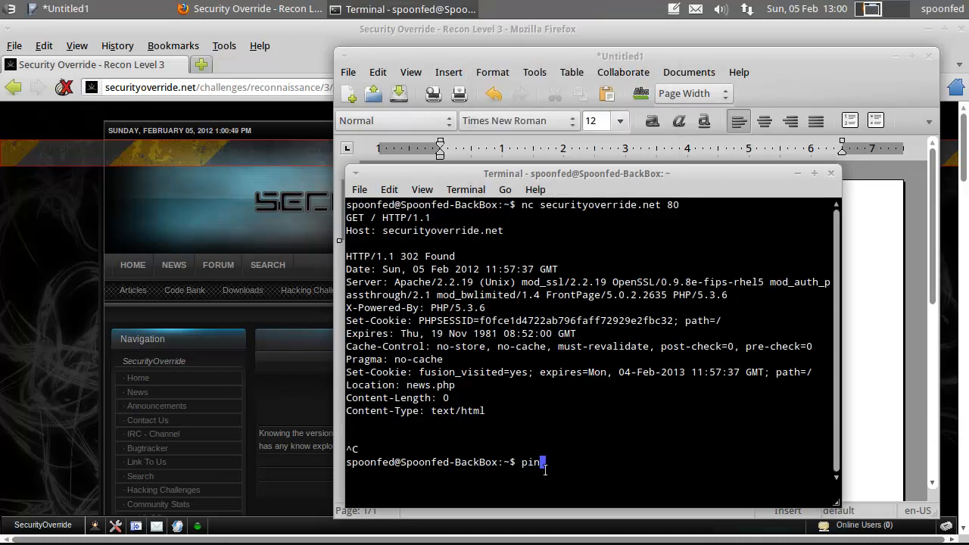
text(securit)
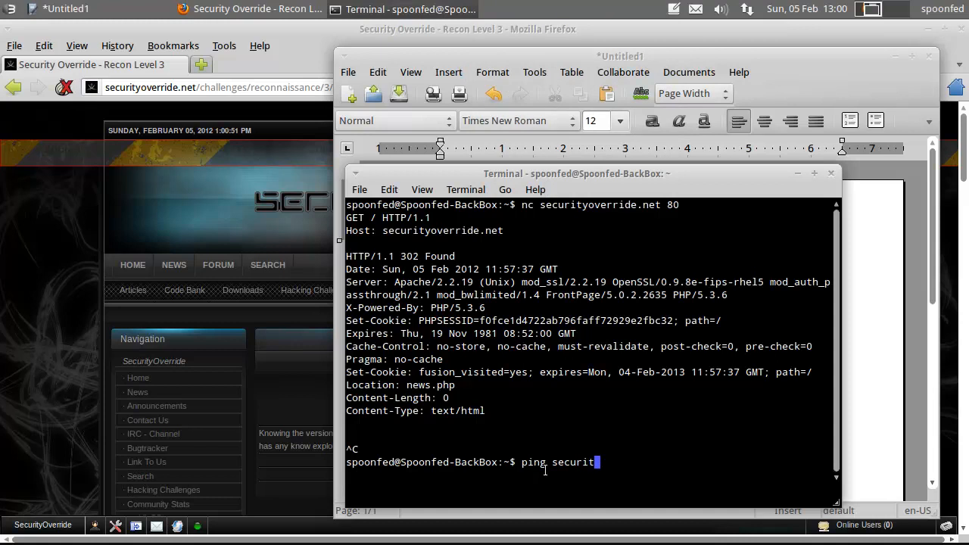
text(yoverride.)
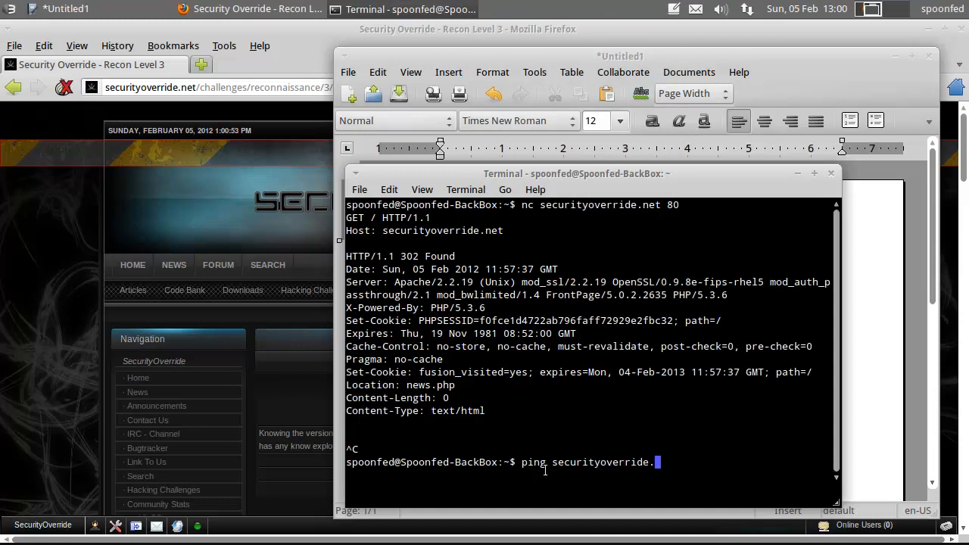
key(Return)
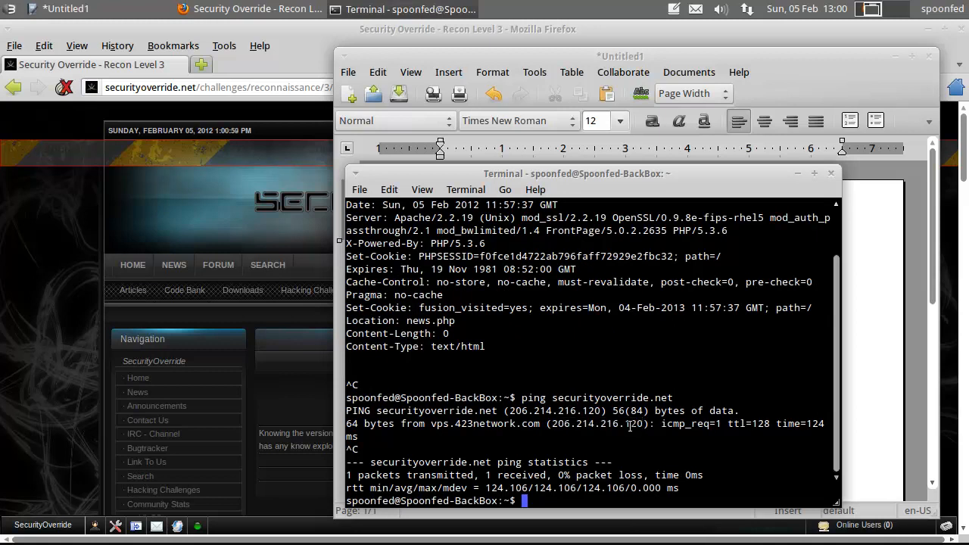
double_click(597, 424)
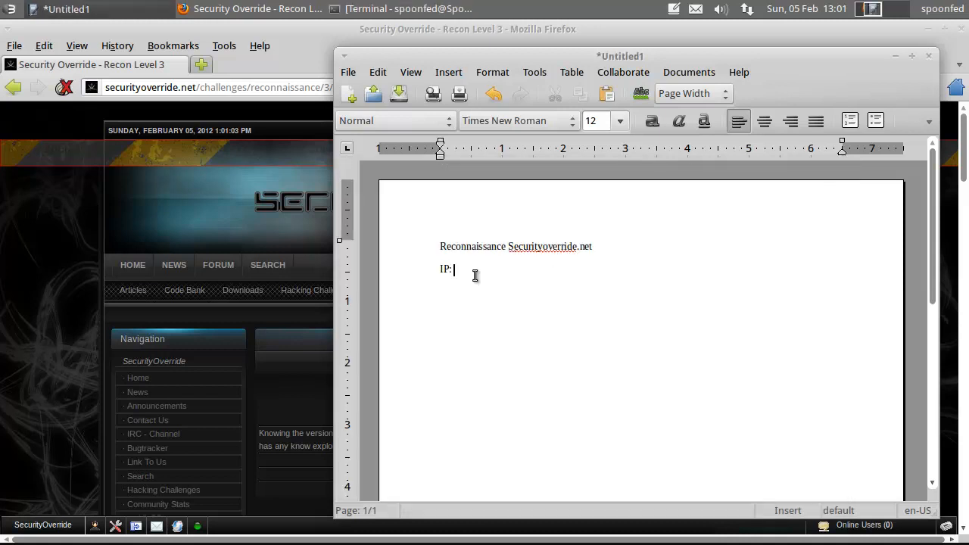
Fill in IP: 206.214.216.120 and add PHP Version: 5.3.6
text(206.214.216.120)
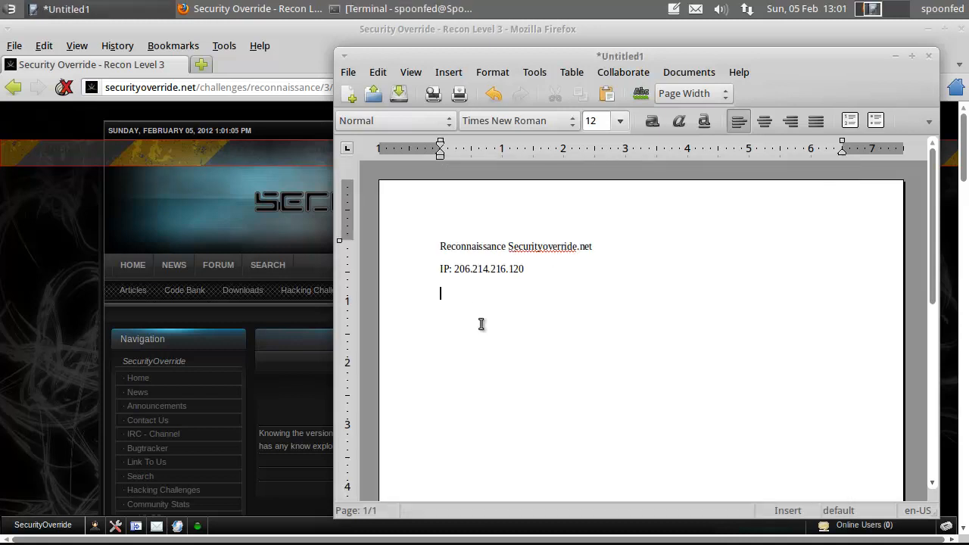
text(PHP Version:)
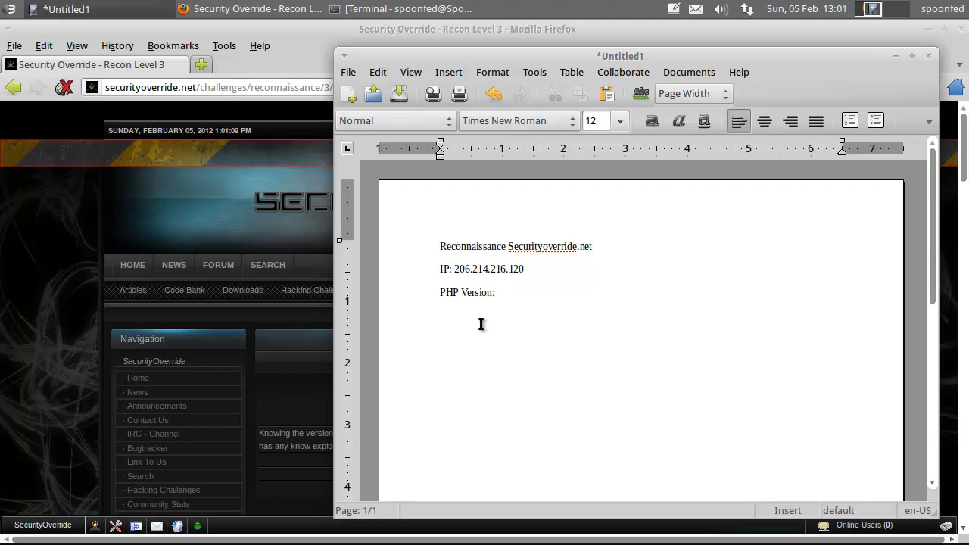
text(5.3.6)
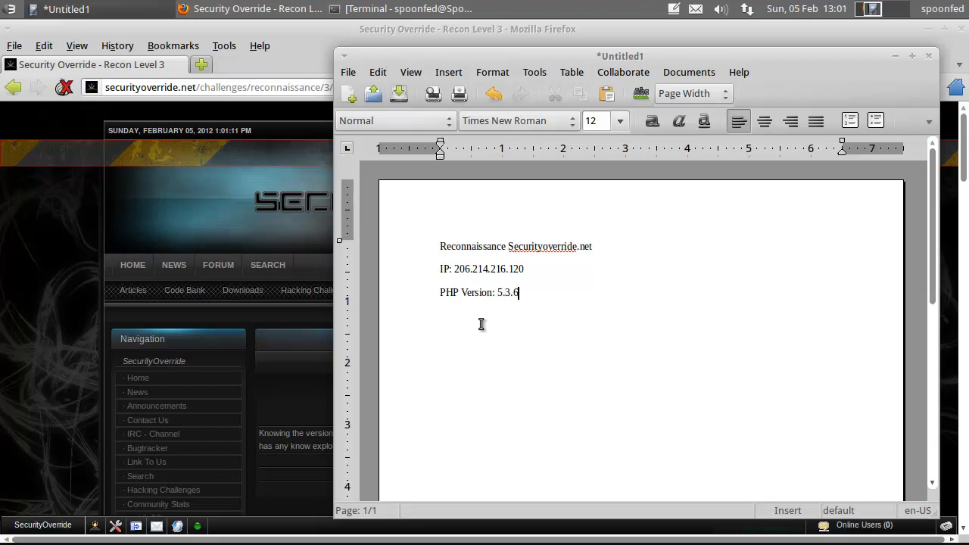
Save the notes as Recon SecurityOverride in Microsoft Word .doc format
click(399, 94)
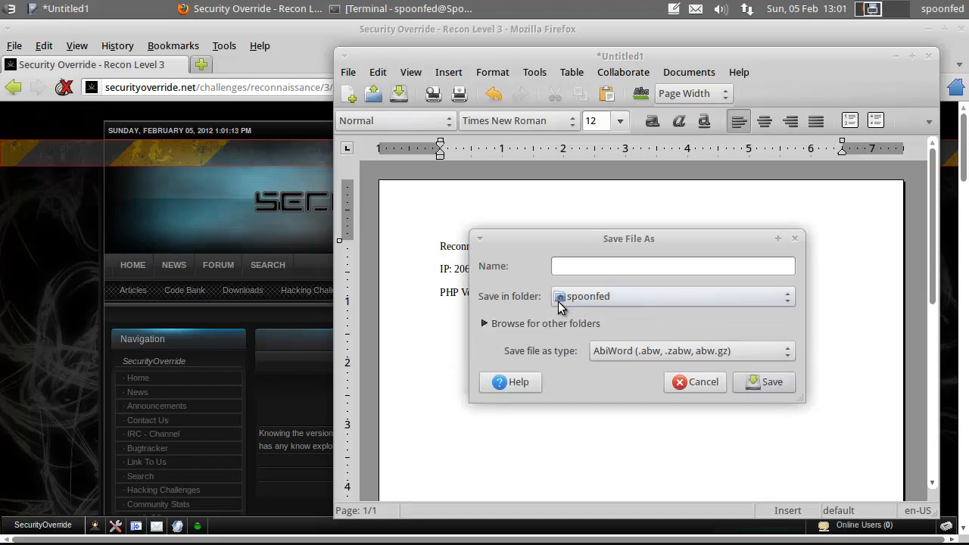
text(Recon SecurityO)
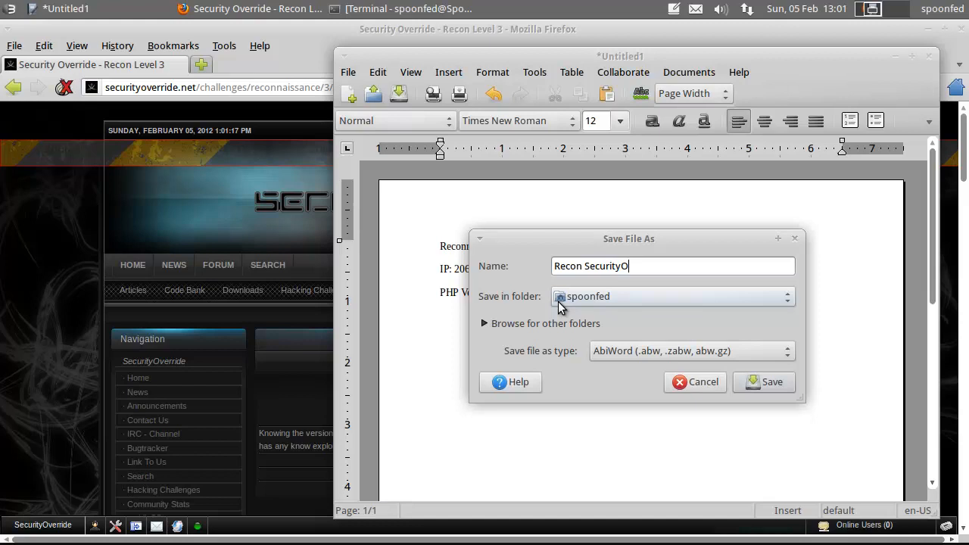
text(verrie)
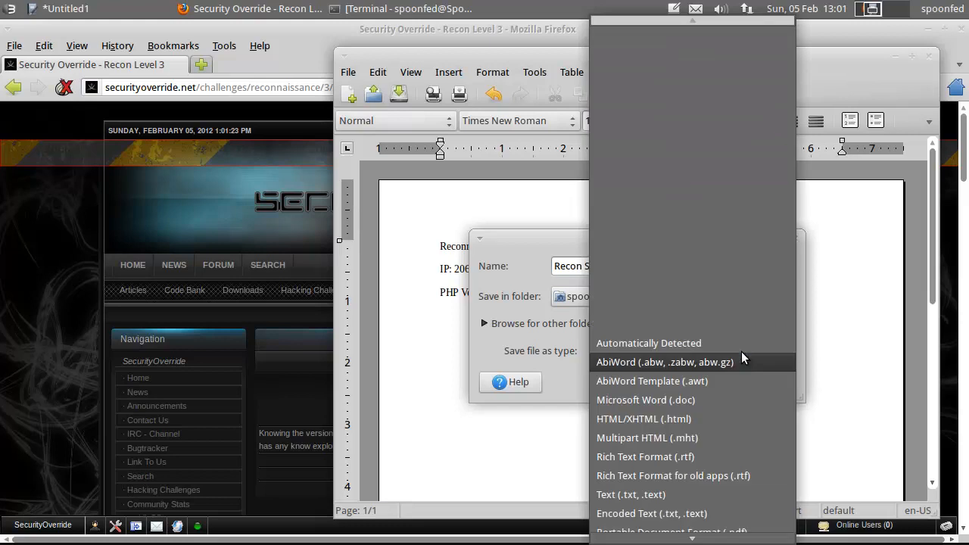
click(644, 400)
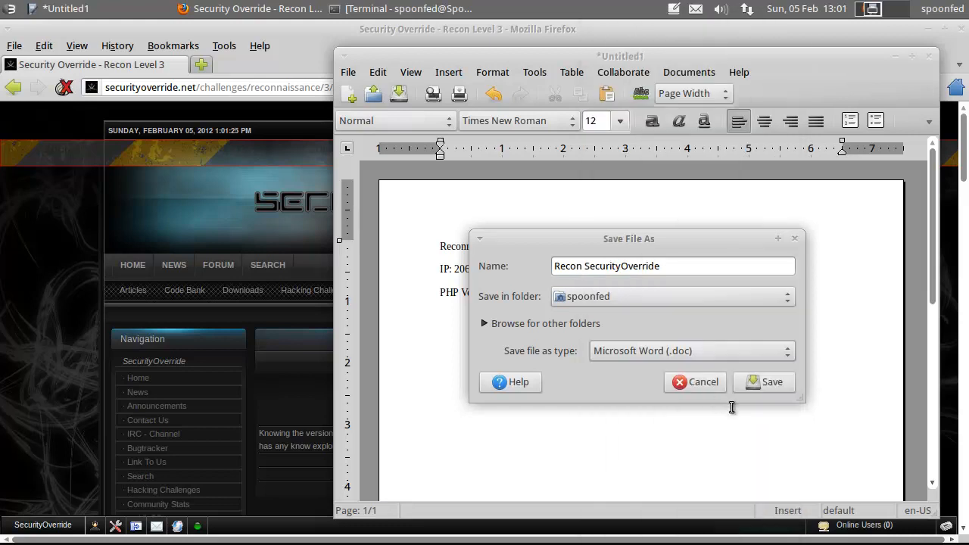
click(763, 381)
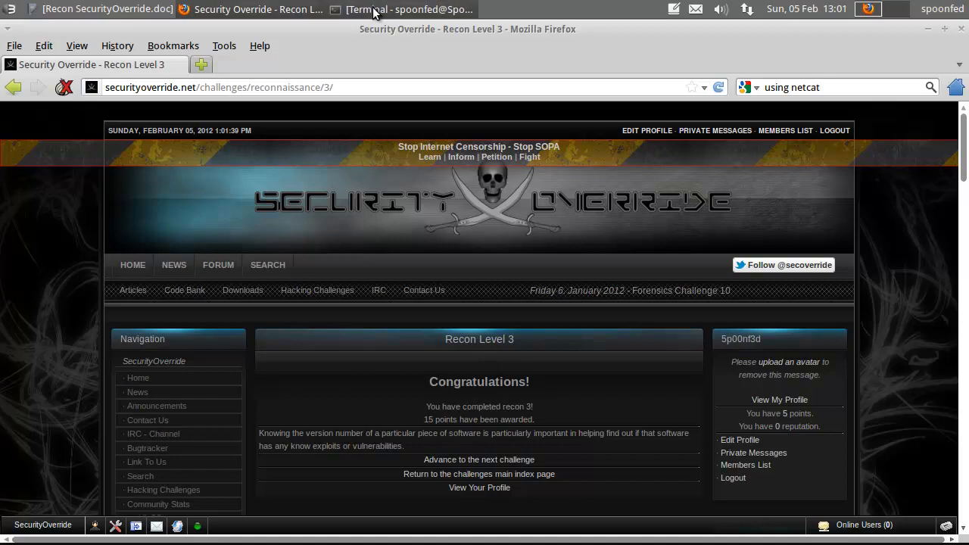
Bring the terminal with the securityoverride.net ping statistics back in front of Firefox
click(409, 9)
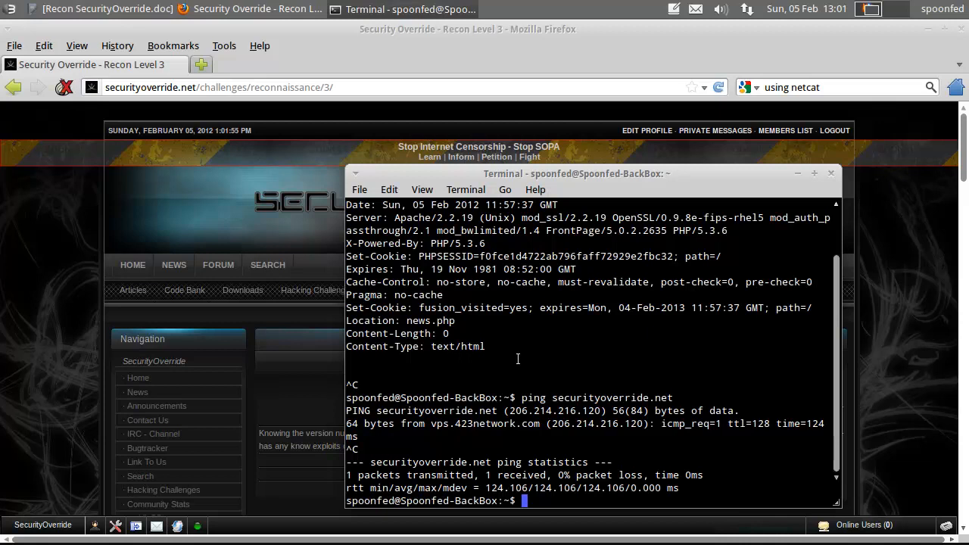
drag(421, 256, 497, 270)
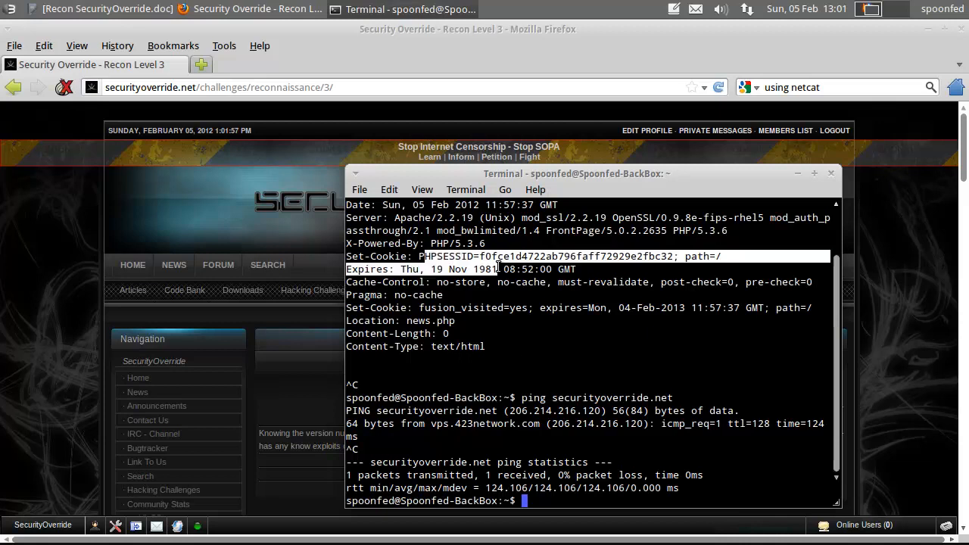
double_click(446, 255)
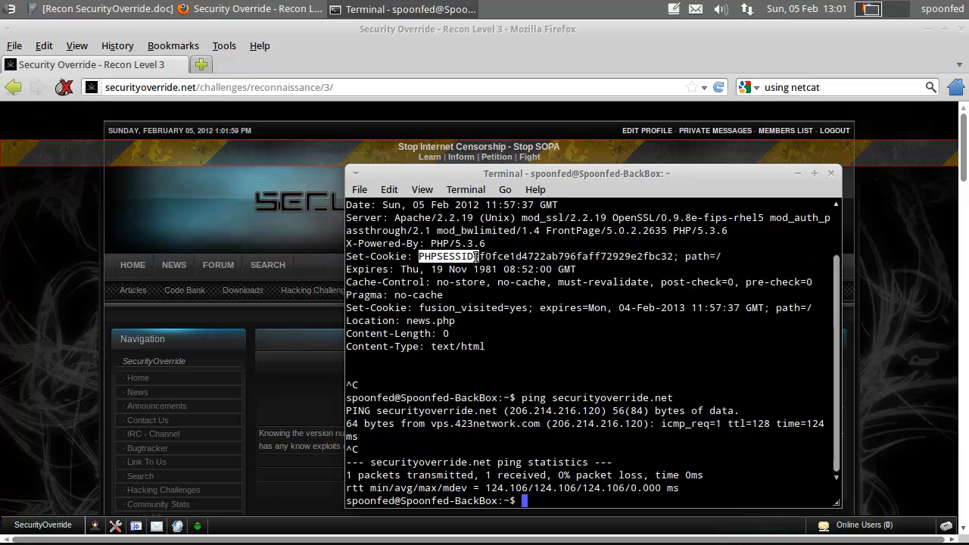
drag(417, 256, 678, 256)
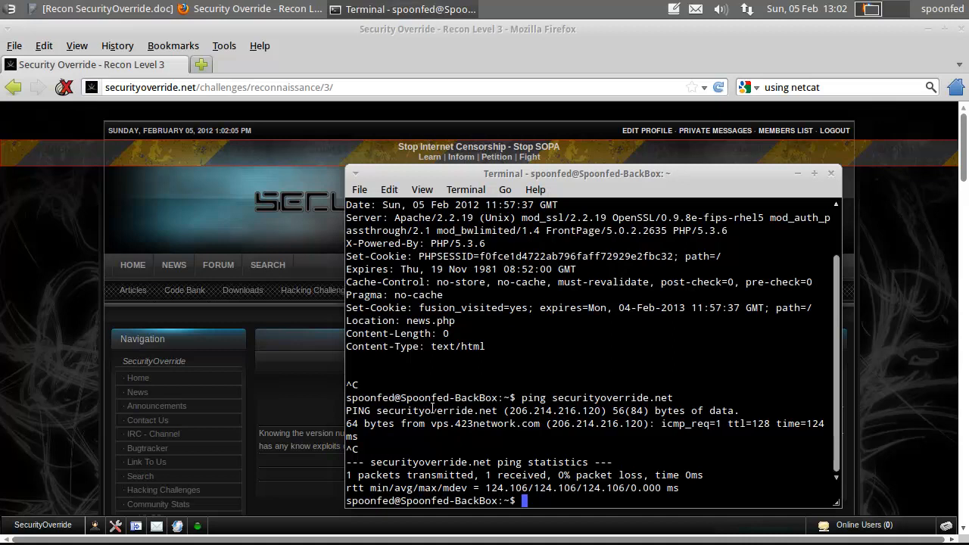
mouse_move(339, 463)
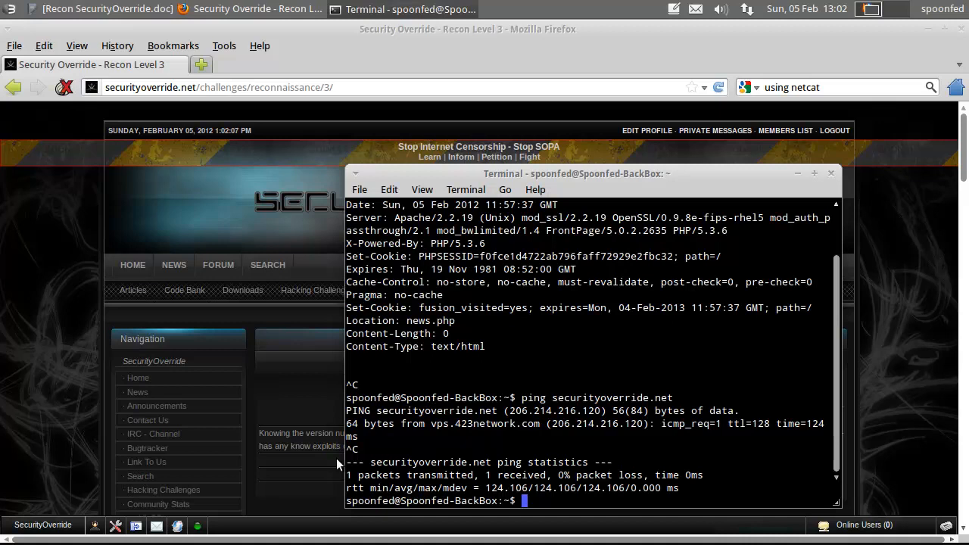